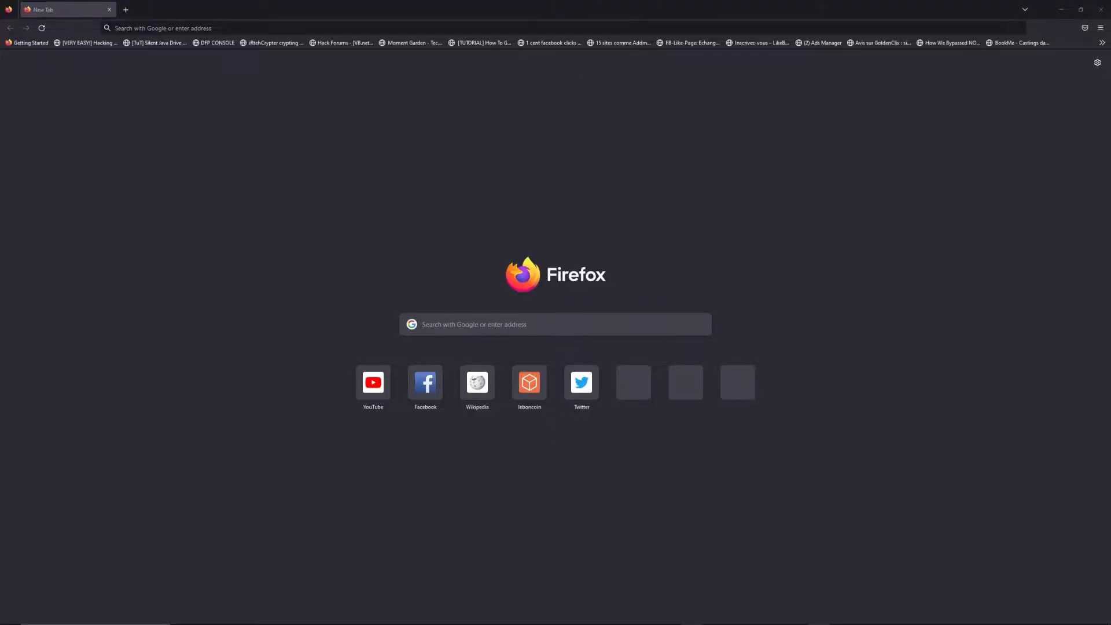
# - Load freewebtools.com/192.168 to reach the '192.168 Login Admin Username & Password' guide
pyautogui.write('freewebtools.com/192.')
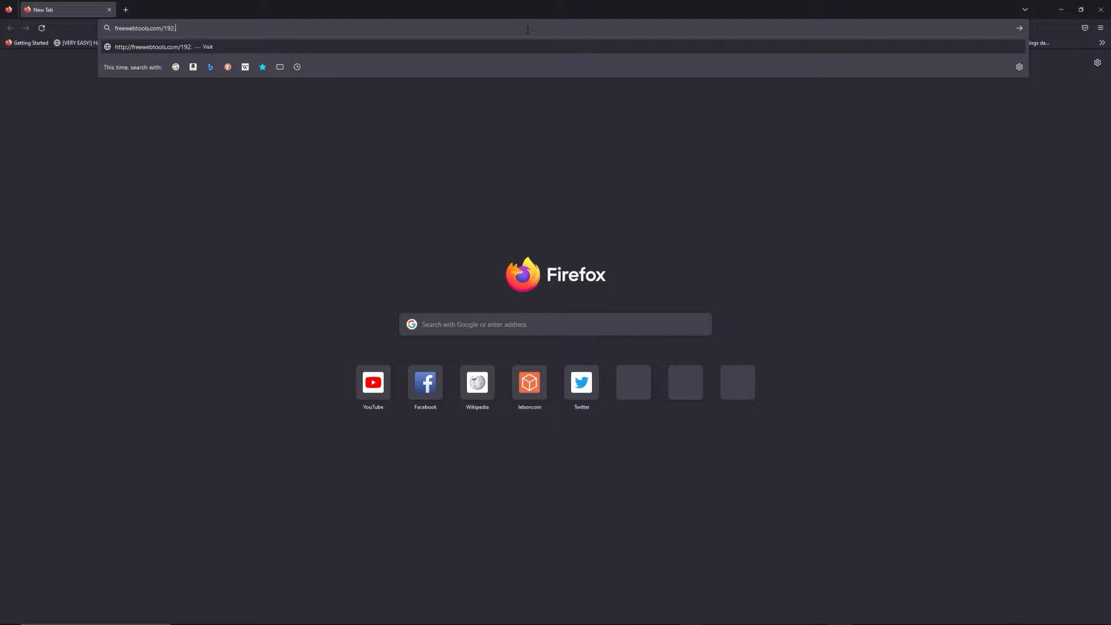
pyautogui.write('168')
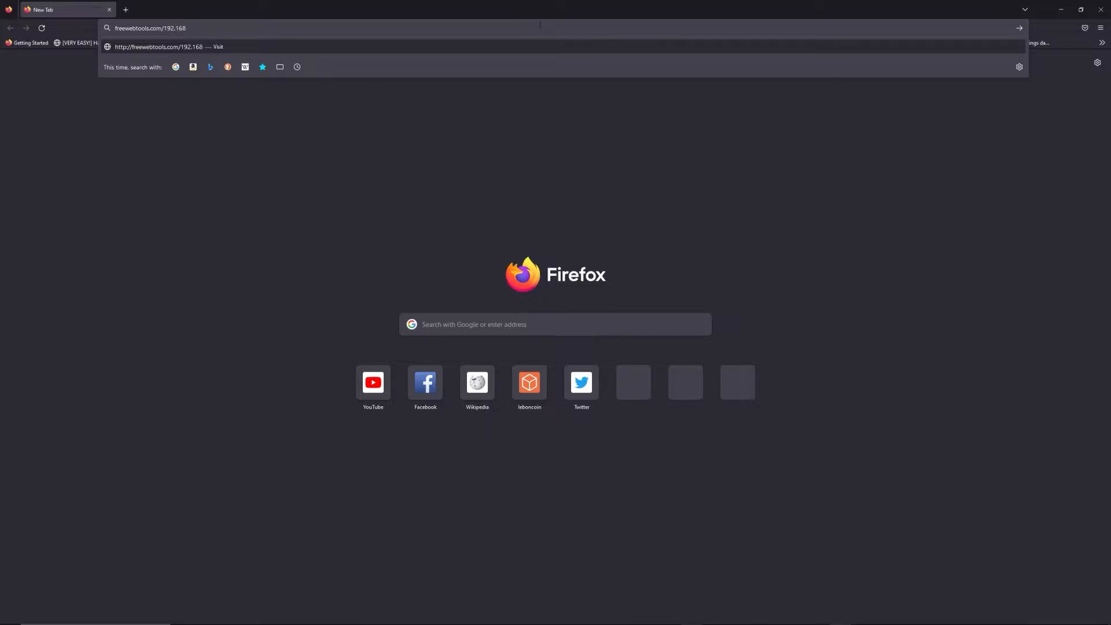
pyautogui.moveTo(579, 24)
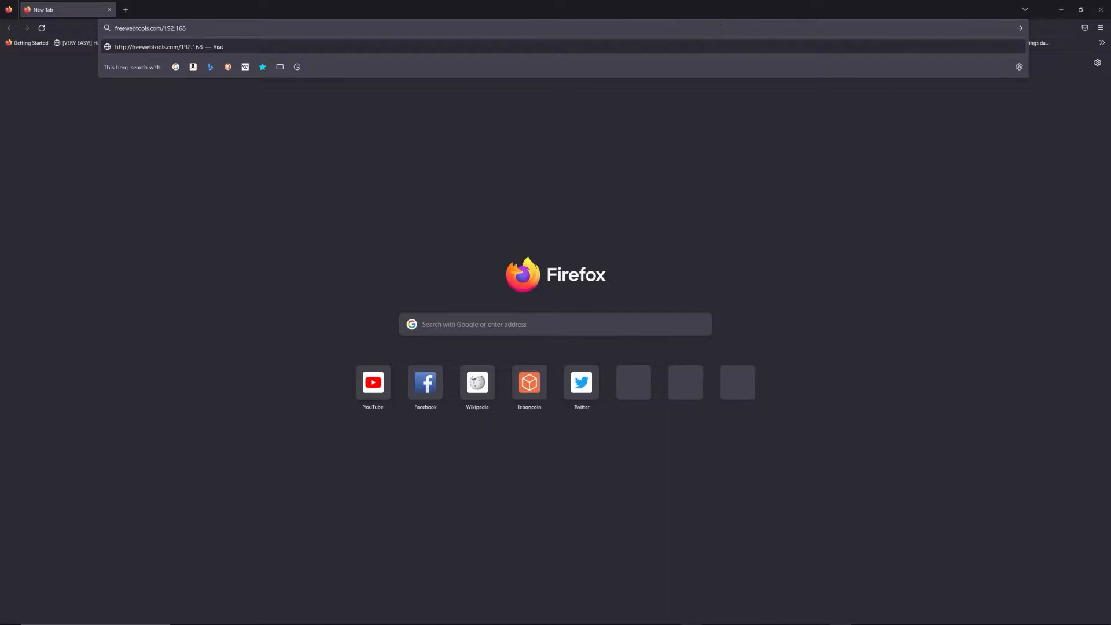
pyautogui.press('Enter')
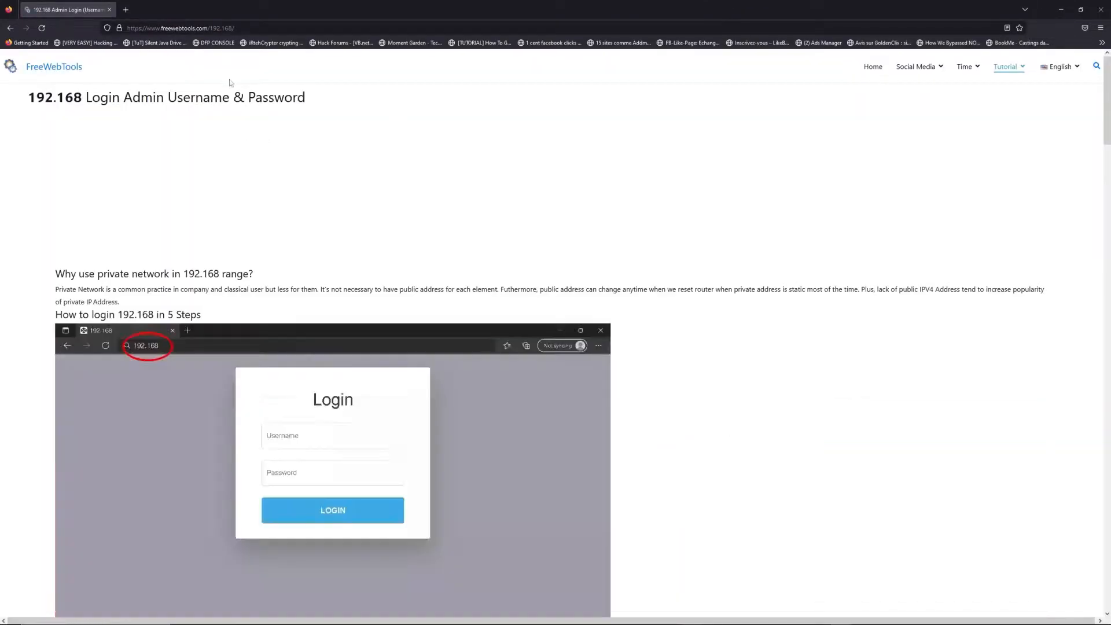
pyautogui.scroll(-3)
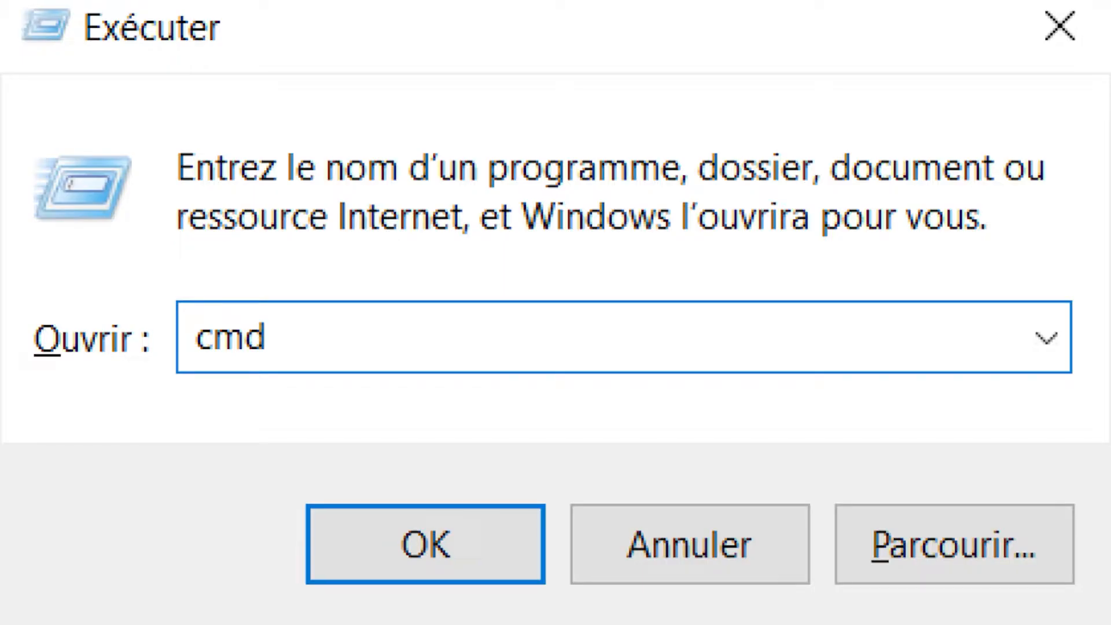
# - Confirm the Run dialog to launch cmd, matching the guide's 'Launch cmd Software' step
pyautogui.click(425, 544)
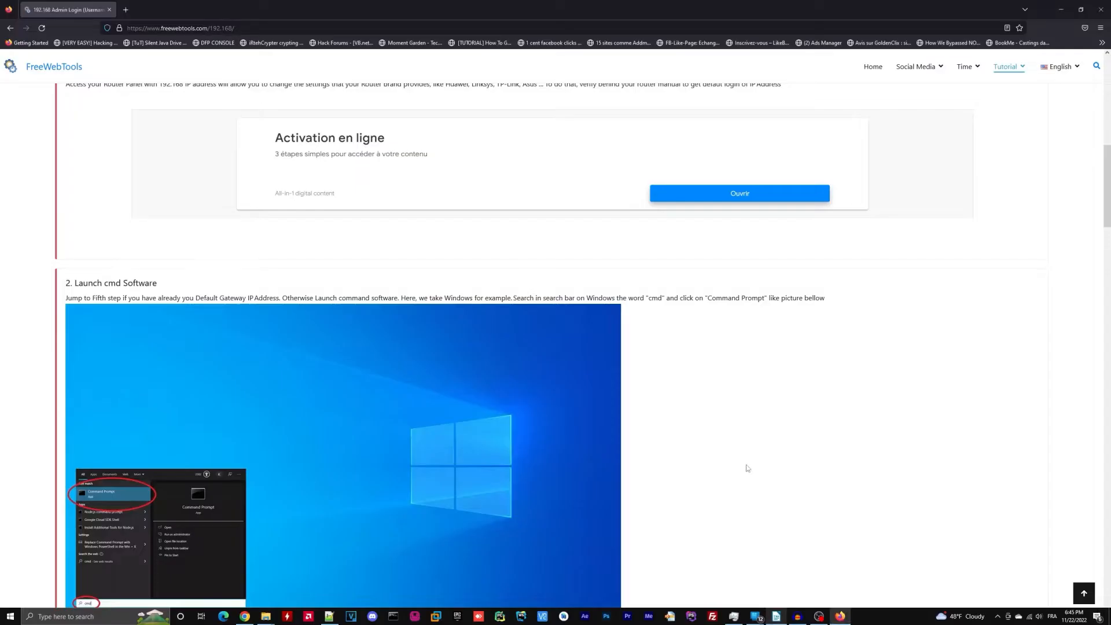
# - Filter the router credentials list by entering 192.168.1.1 in the 'Search your IP' box
pyautogui.click(738, 339)
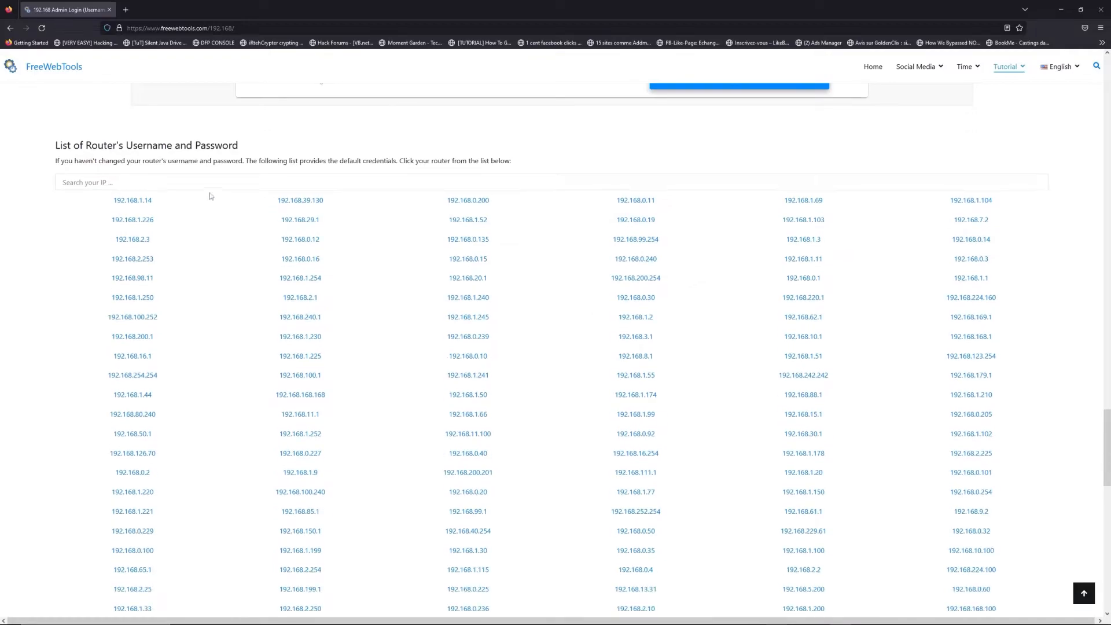
pyautogui.click(283, 182)
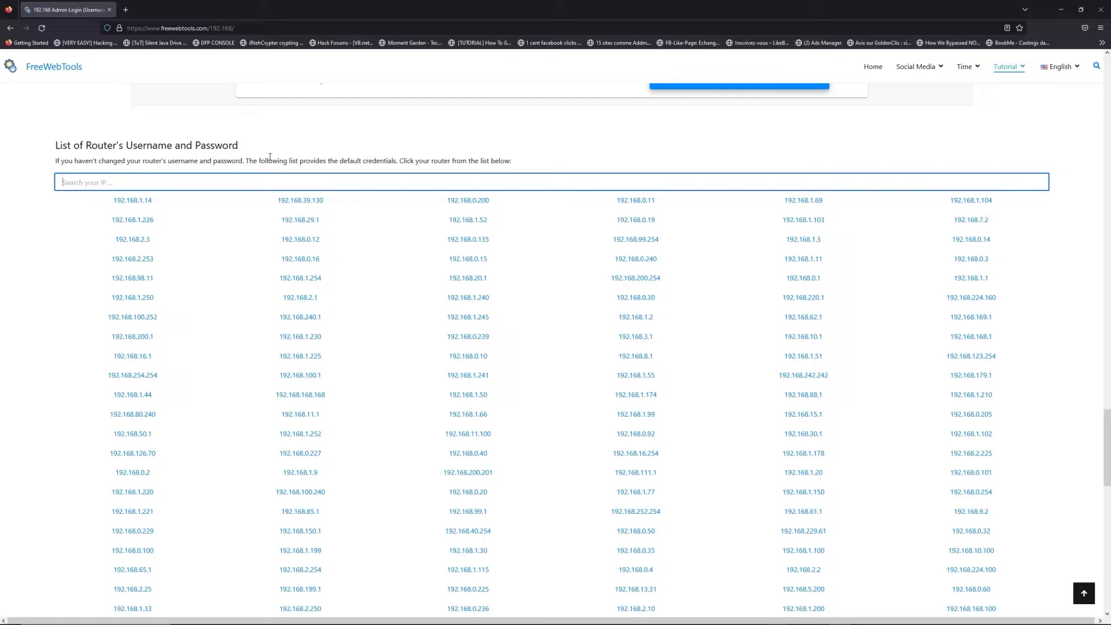
pyautogui.moveTo(294, 195)
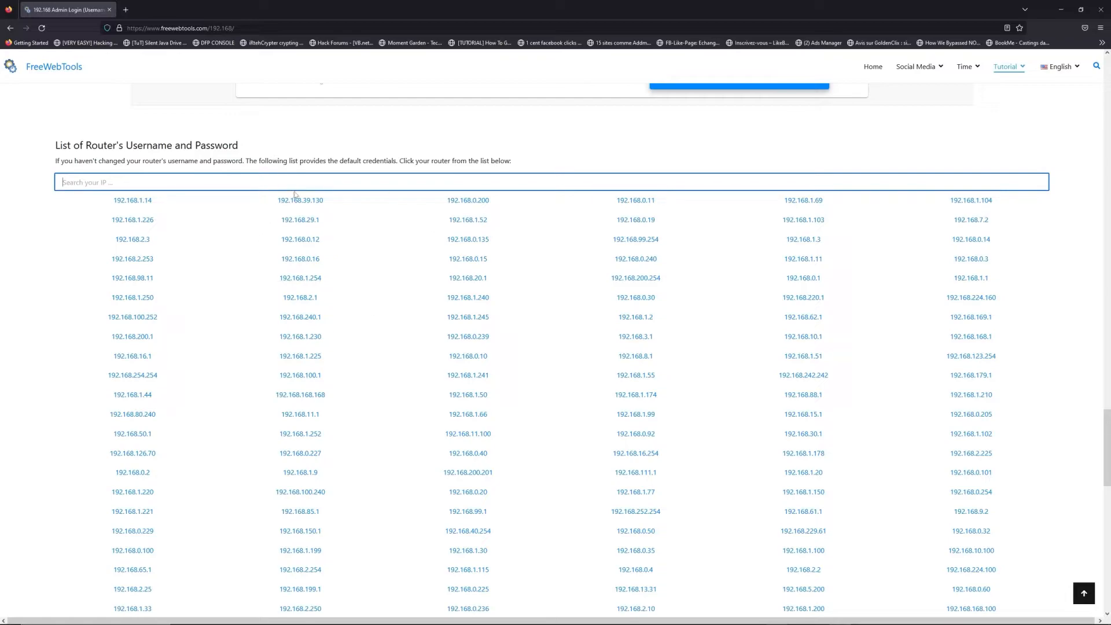
pyautogui.write('192.168.1.1')
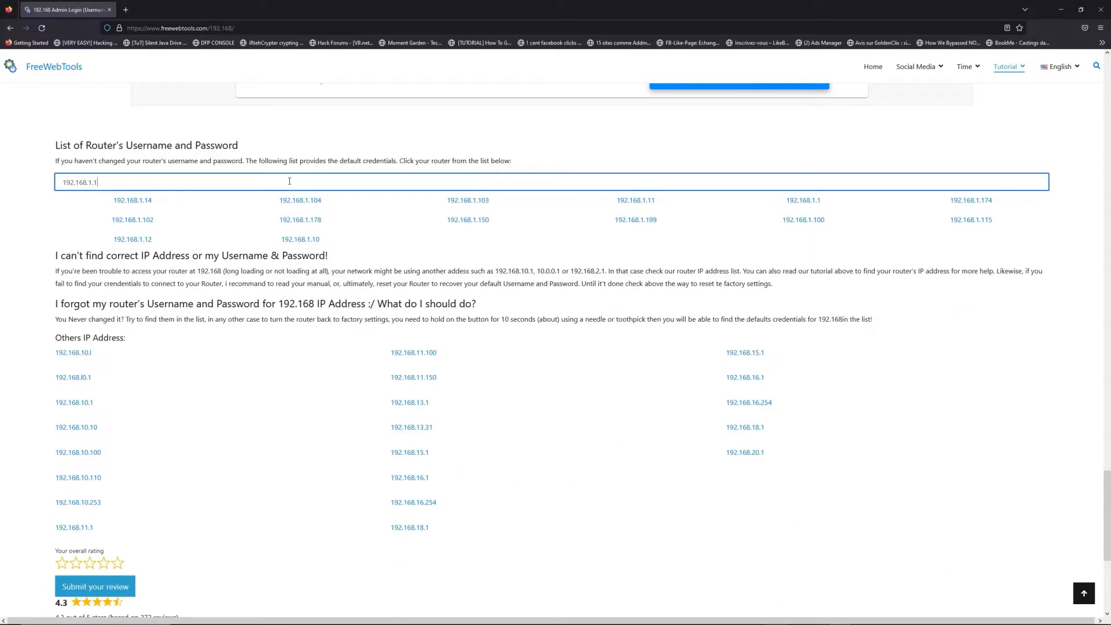
pyautogui.moveTo(890, 200)
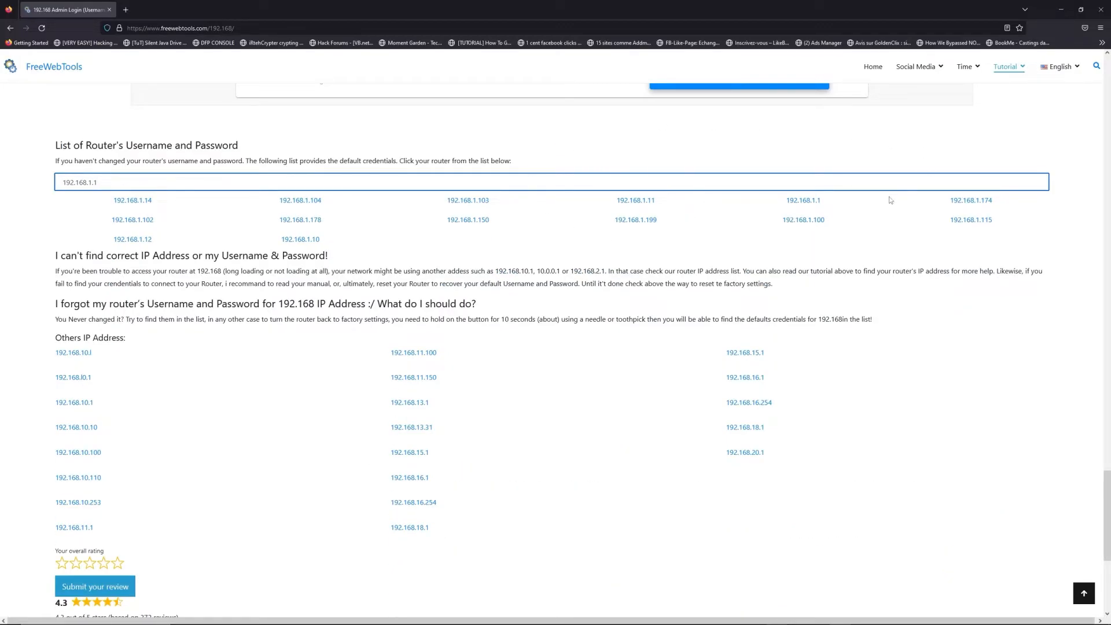
# - View the 192.168.1.1 credentials page and choose a router brand to list its defaults
pyautogui.click(801, 200)
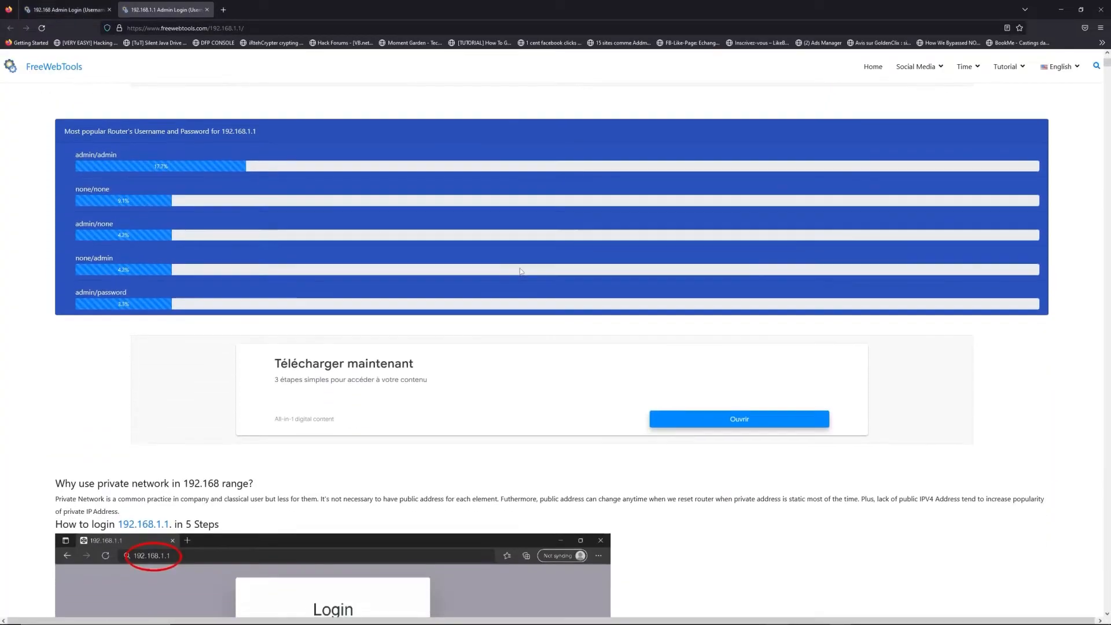
pyautogui.scroll(-3)
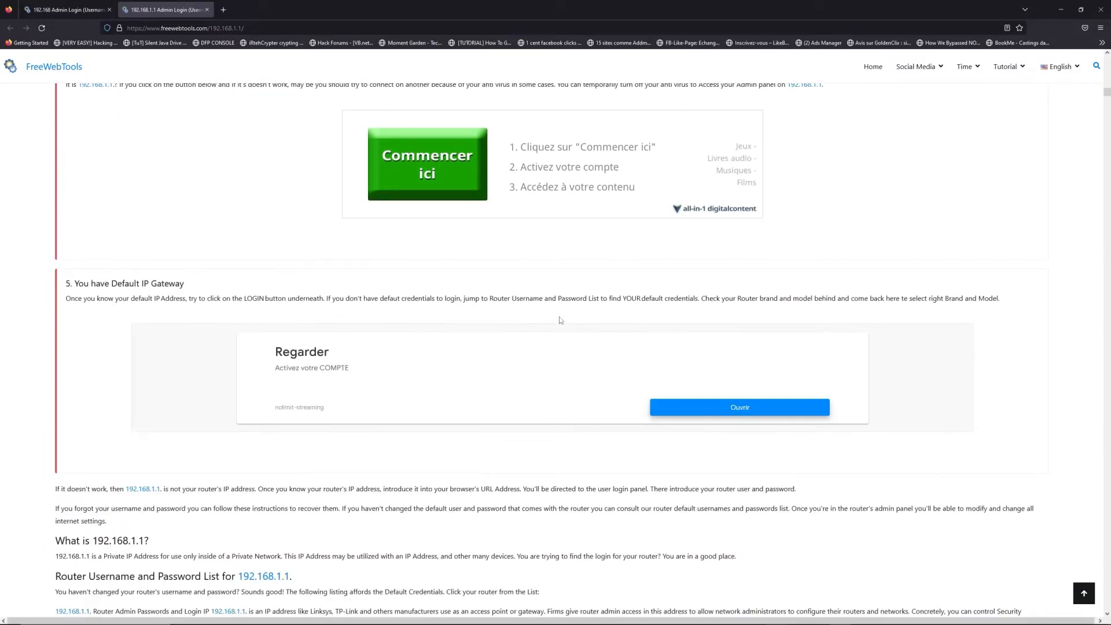
pyautogui.scroll(-3)
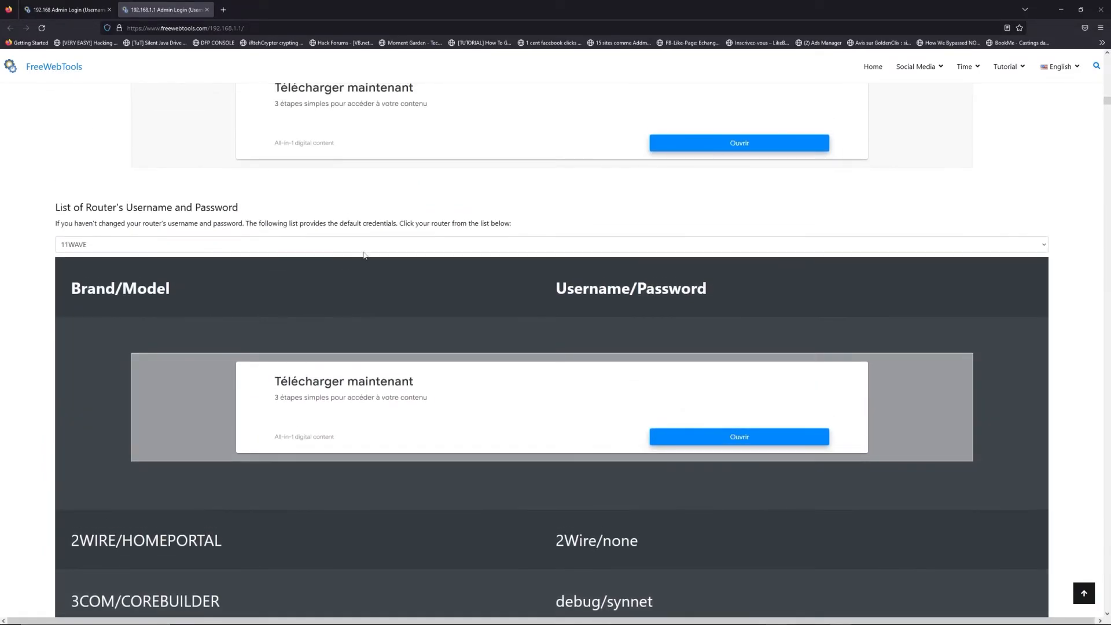
pyautogui.click(549, 244)
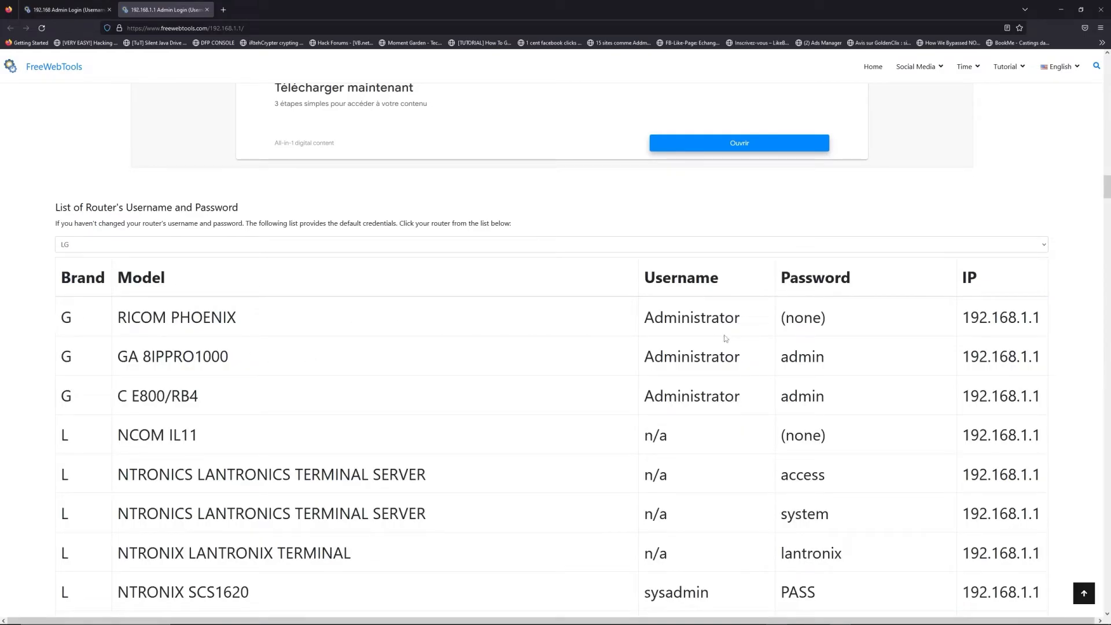
# - Launch the router's own login page at 192.168.1.1 in a new tab via LOGIN
pyautogui.scroll(-3)
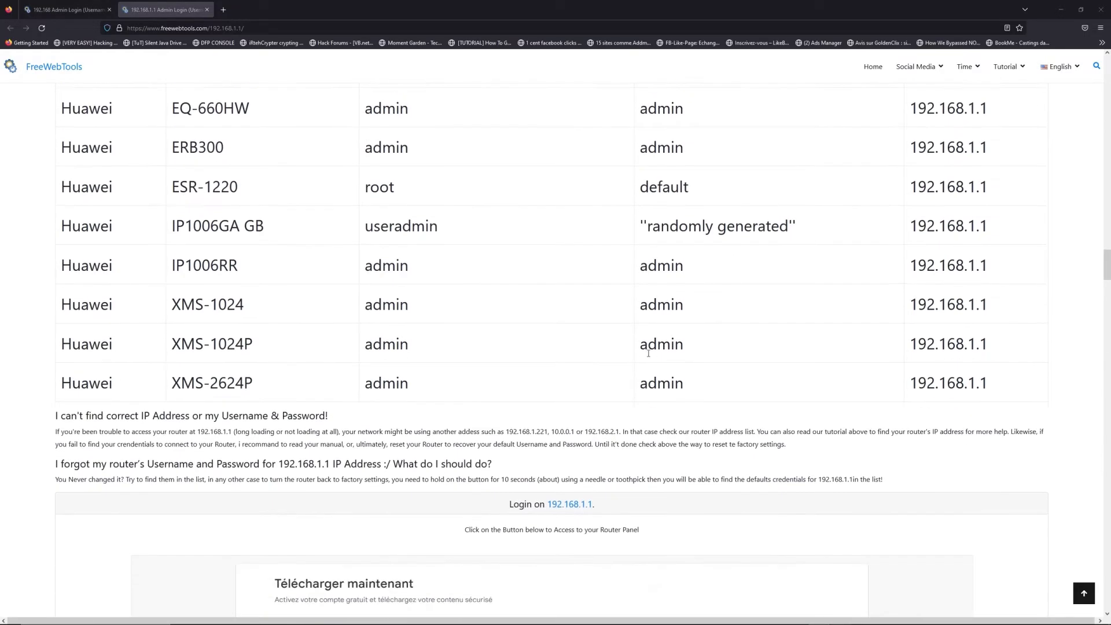
pyautogui.scroll(-3)
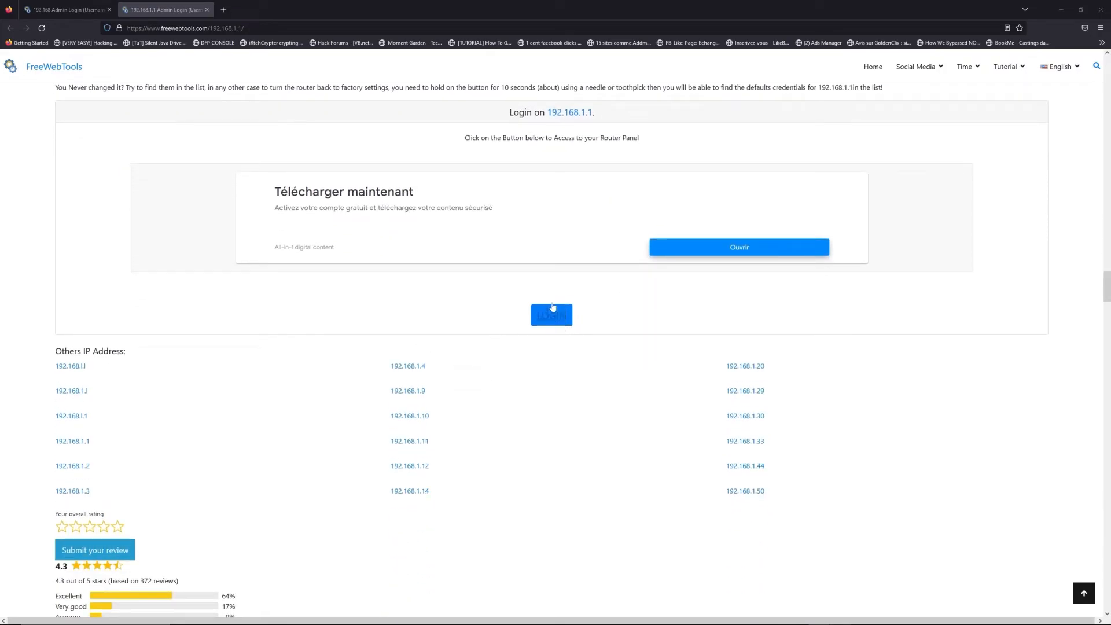
pyautogui.click(550, 314)
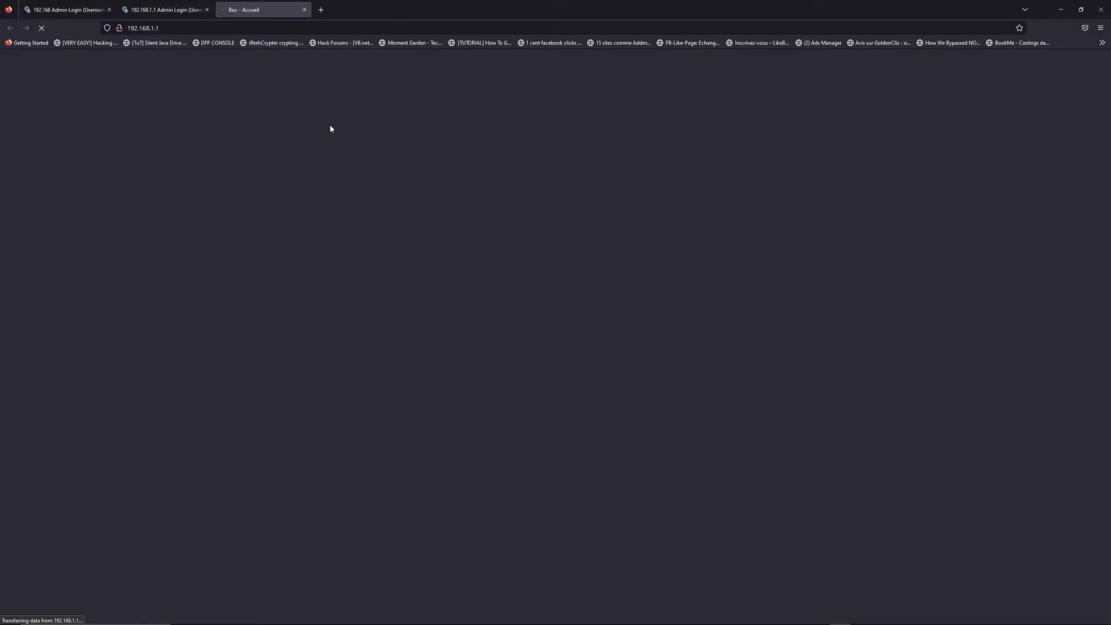